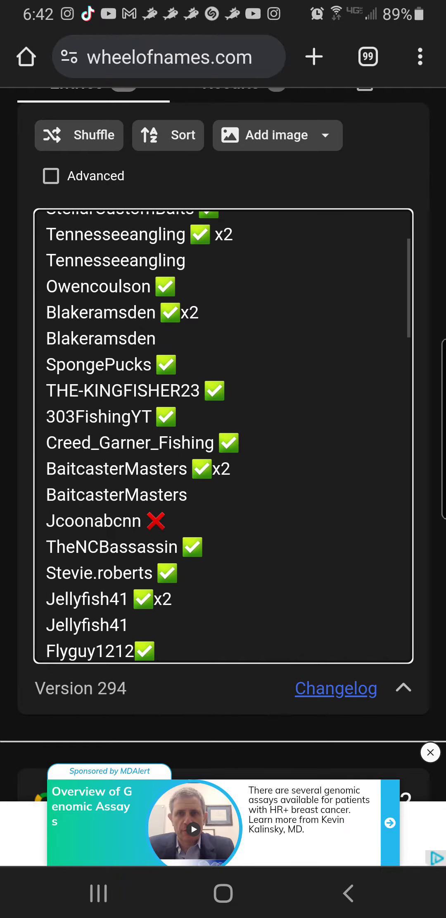
Close the keyboard after editing Monkecatcher, showing the final entries through Rendanshipman
{"action": "scroll", "scroll_direction": "down", "scroll_amount": 3}
{"action": "type", "text": "Monkeca"}
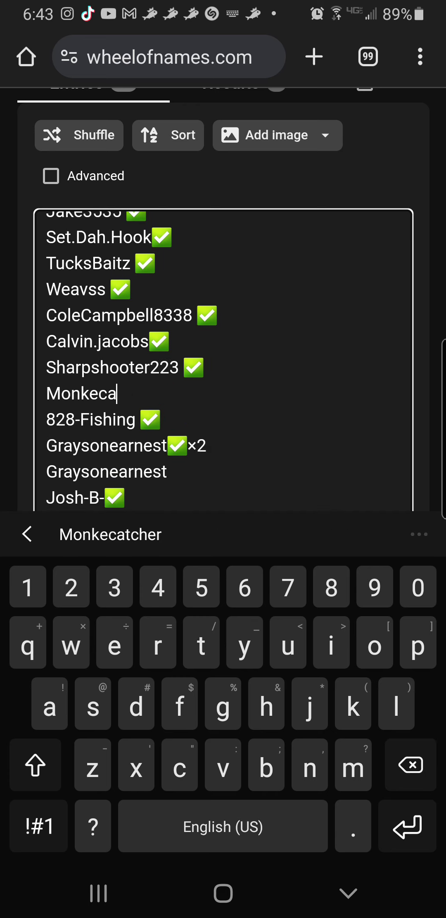
{"action": "left_click", "coordinate": [34, 764]}
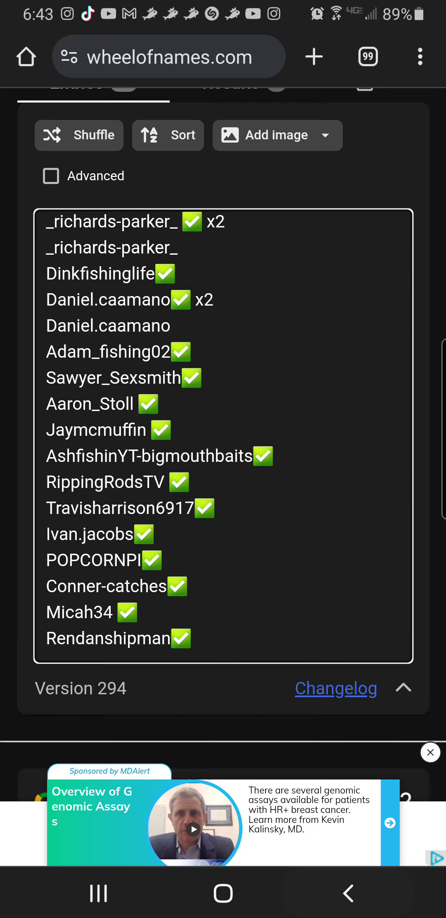
Scroll back to the wheel of 75 names and tap it to spin for a winner
{"action": "scroll", "scroll_direction": "down", "scroll_amount": 3}
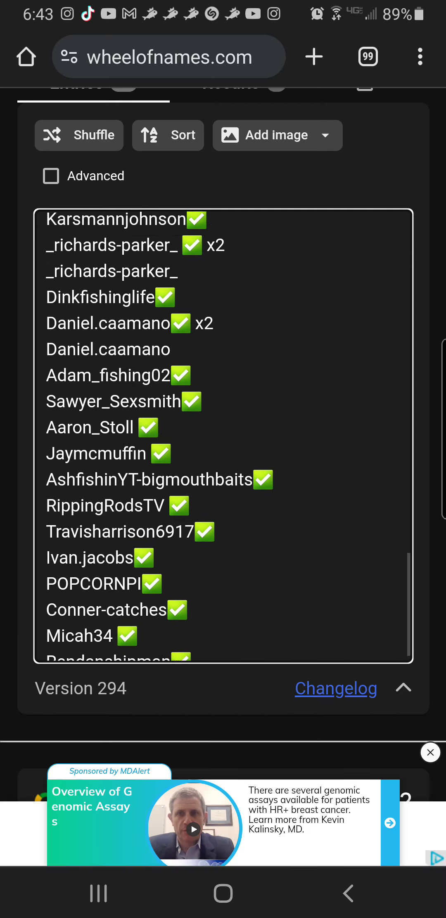
{"action": "scroll", "scroll_direction": "down", "scroll_amount": 3}
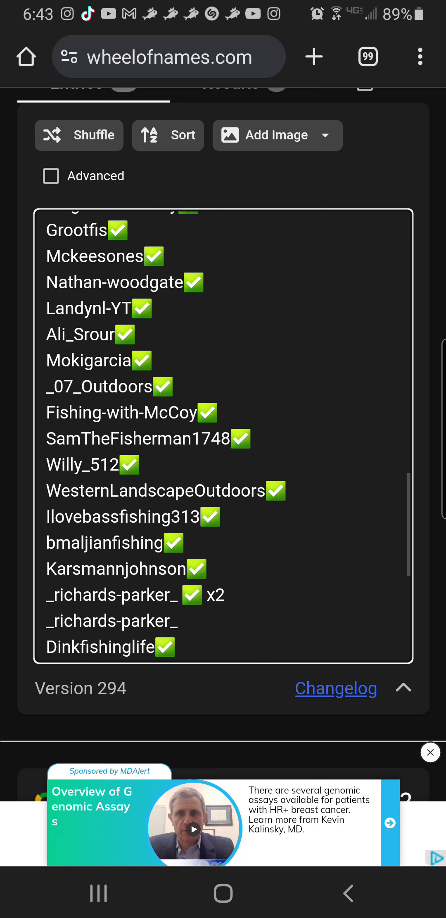
{"action": "scroll", "scroll_direction": "down", "scroll_amount": 3}
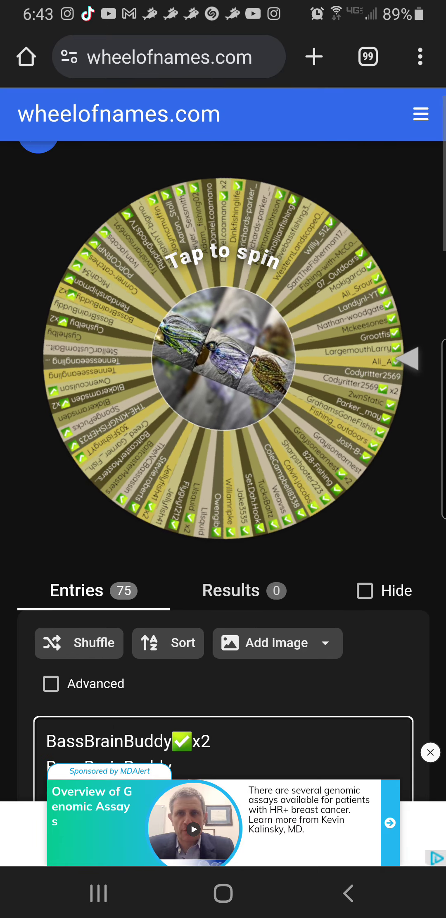
{"action": "left_click", "coordinate": [227, 357]}
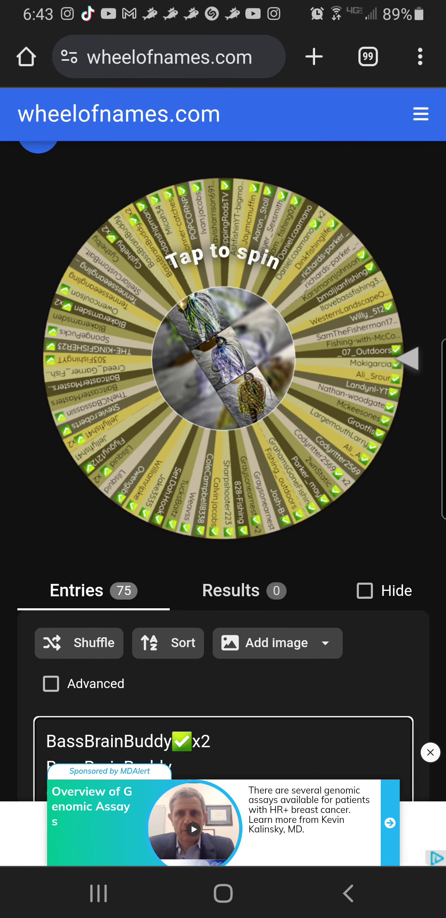
{"action": "left_click", "coordinate": [223, 357]}
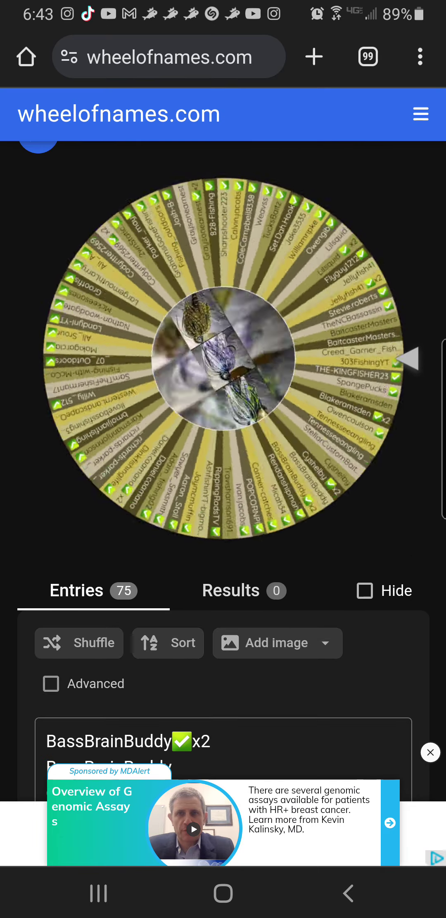